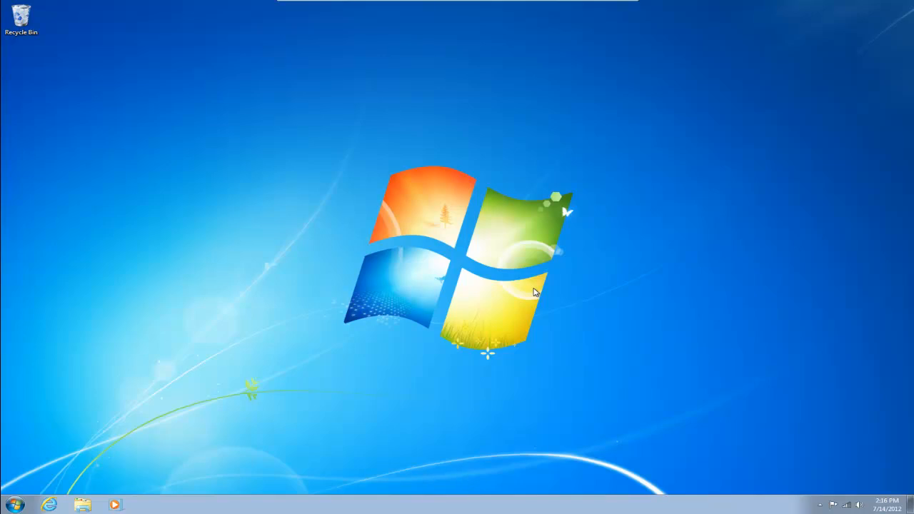
# - Bring up the Start menu from the Windows 7 taskbar
pyautogui.click(13, 506)
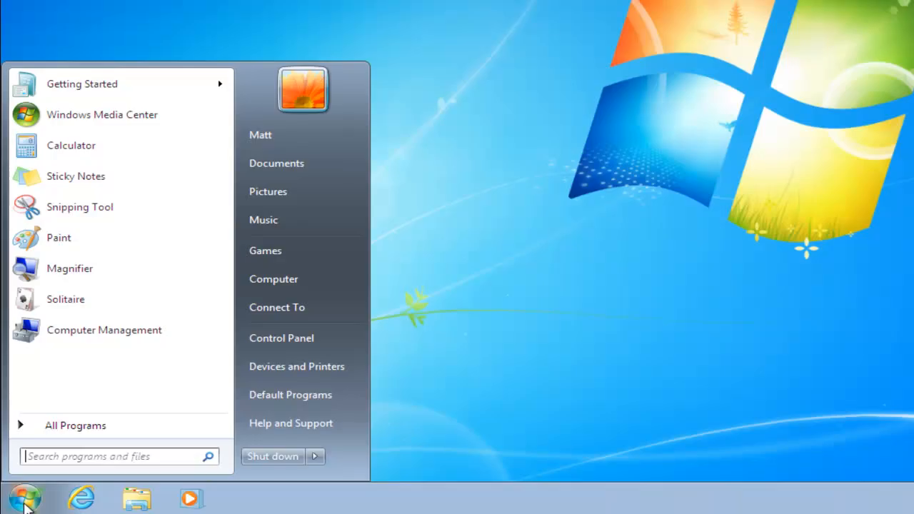
# - Reach Devices and Printers through Control Panel's Hardware and Sound section
pyautogui.click(280, 337)
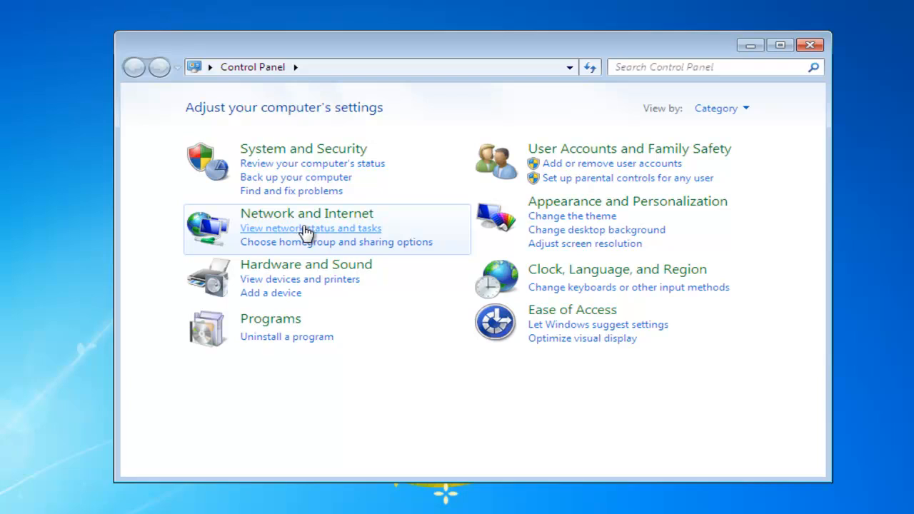
pyautogui.moveTo(306, 264)
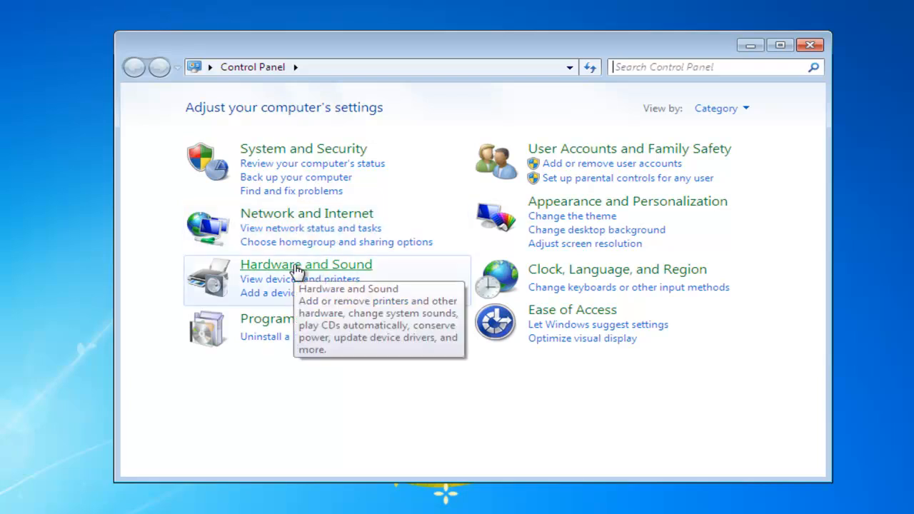
pyautogui.click(305, 264)
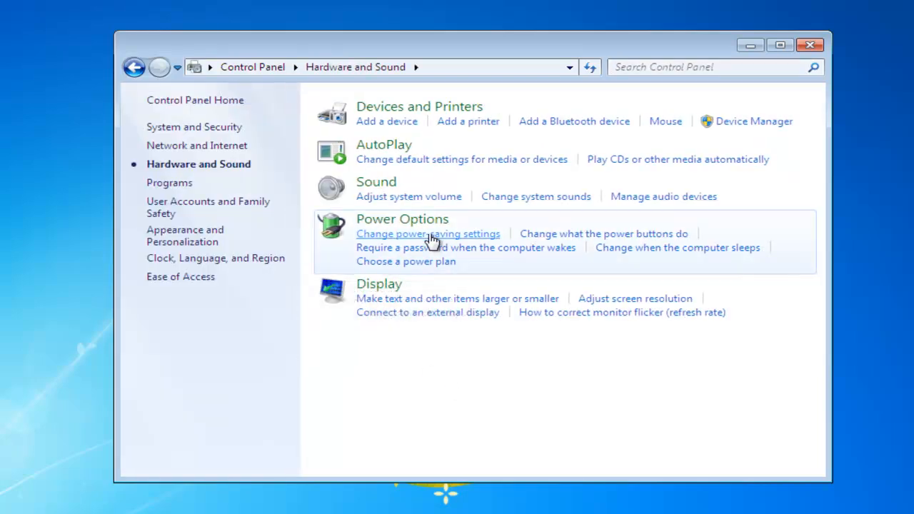
pyautogui.moveTo(464, 208)
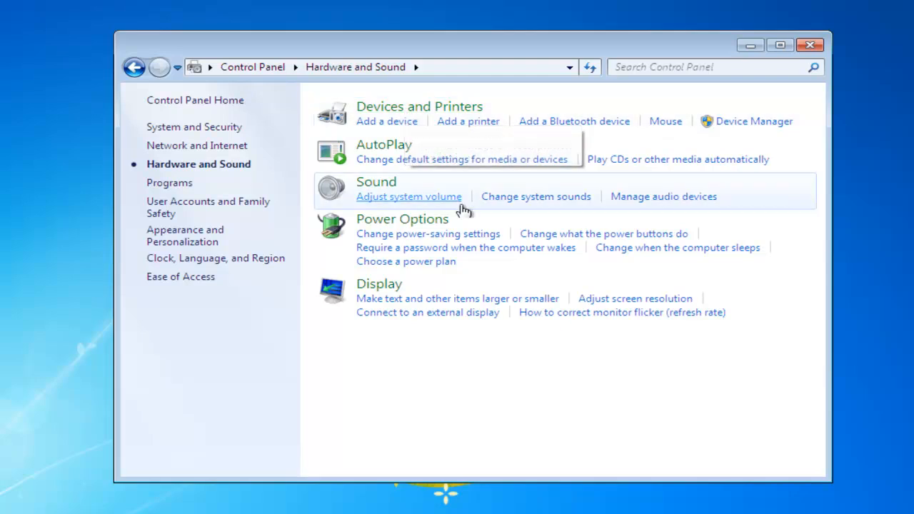
pyautogui.click(418, 106)
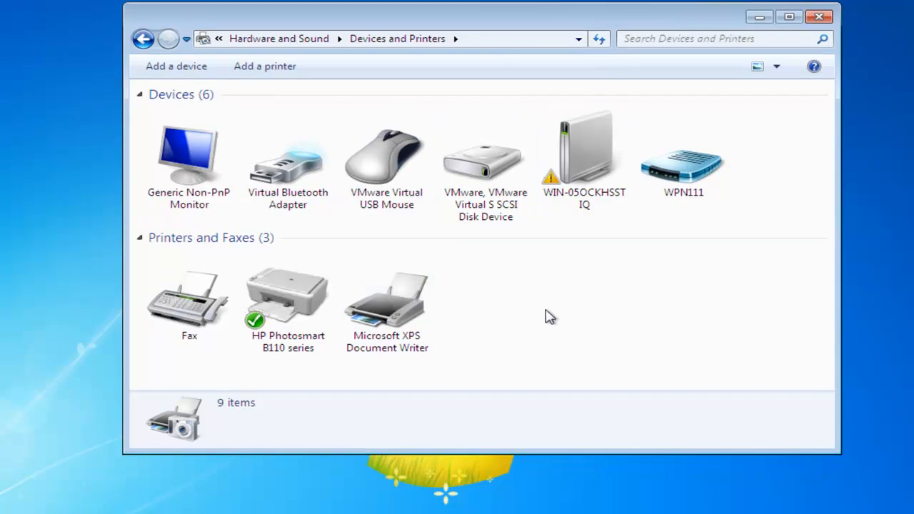
# - Remove the HP Photosmart B110 series printer and confirm, leaving Fax and XPS Document Writer
pyautogui.click(289, 296)
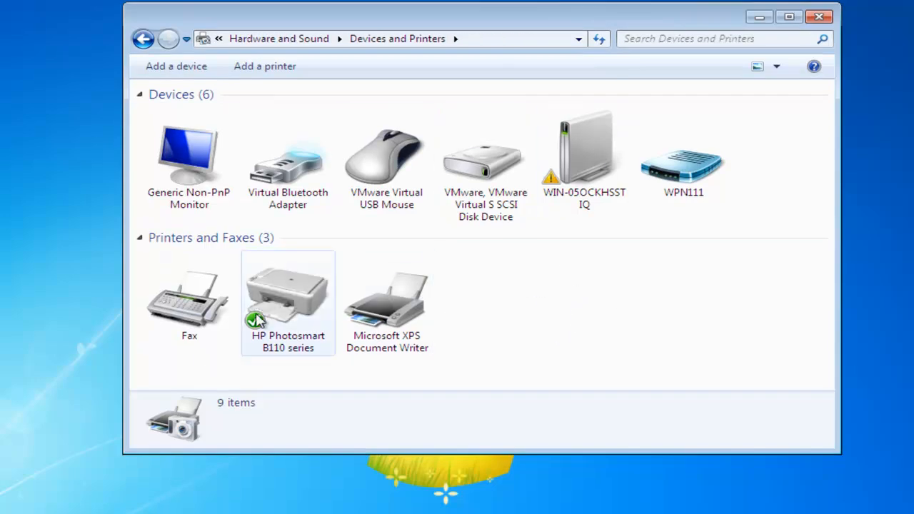
pyautogui.moveTo(286, 300)
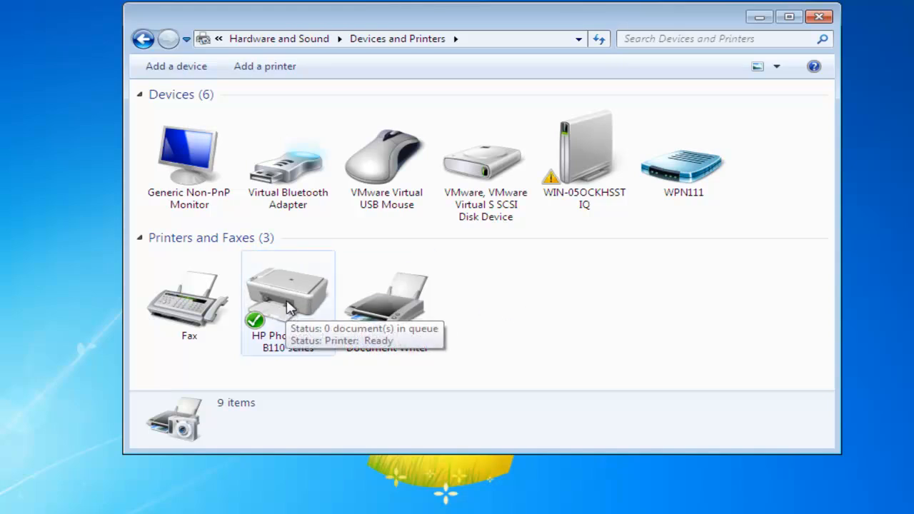
pyautogui.rightClick(288, 293)
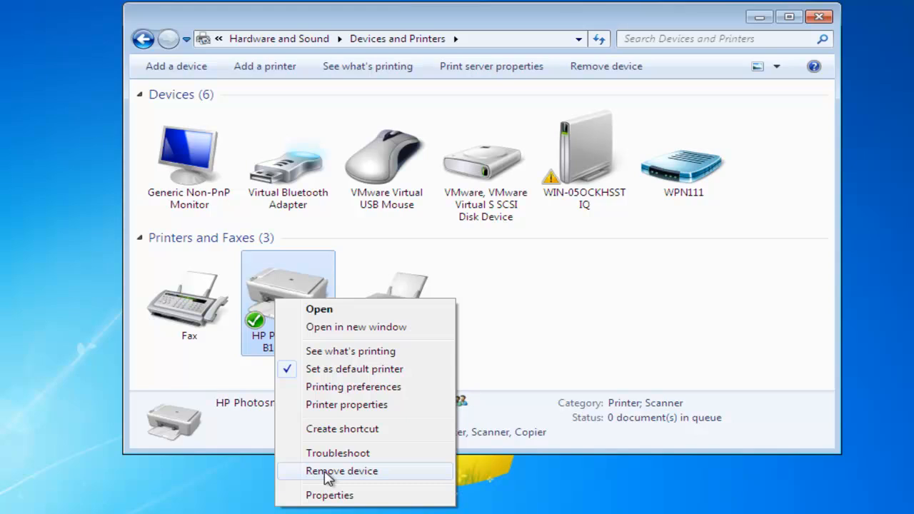
pyautogui.click(342, 472)
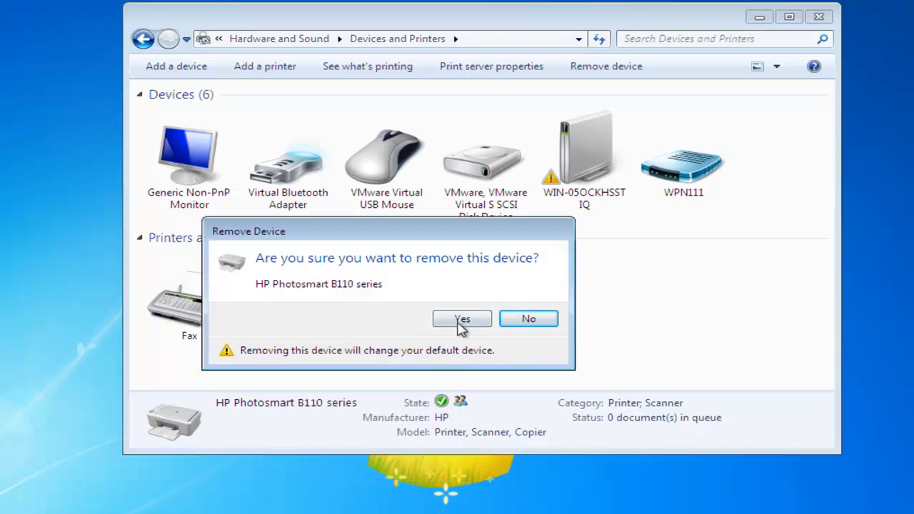
pyautogui.click(461, 318)
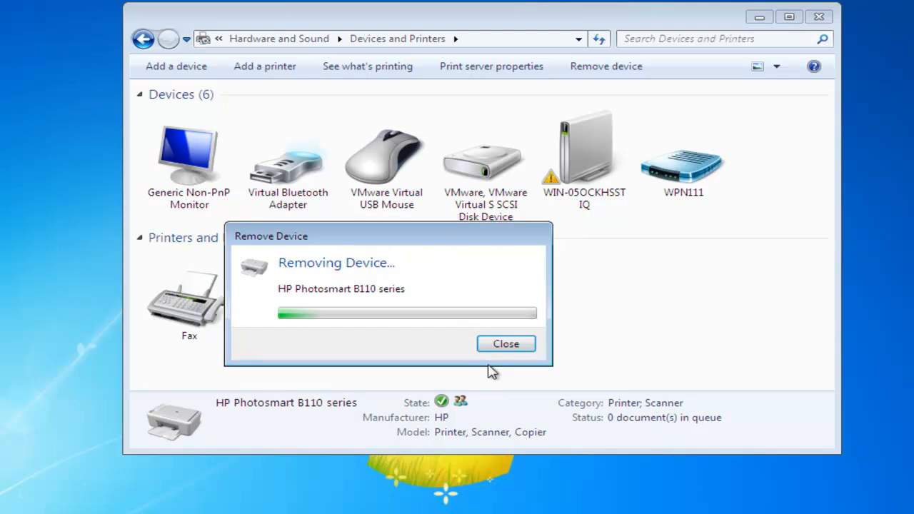
pyautogui.click(506, 343)
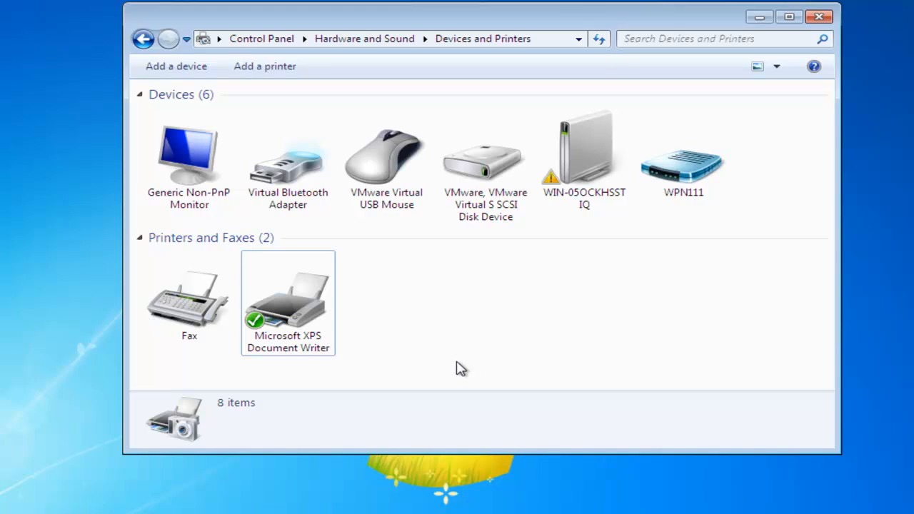
pyautogui.moveTo(523, 355)
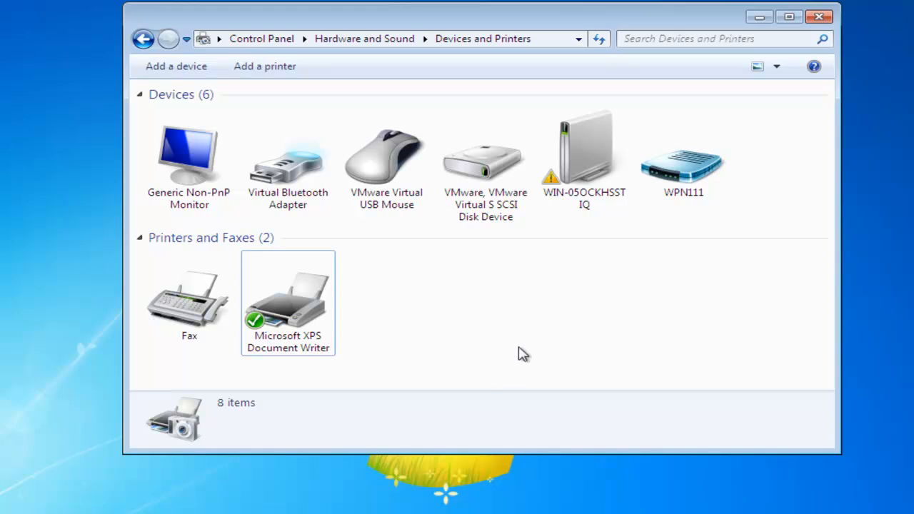